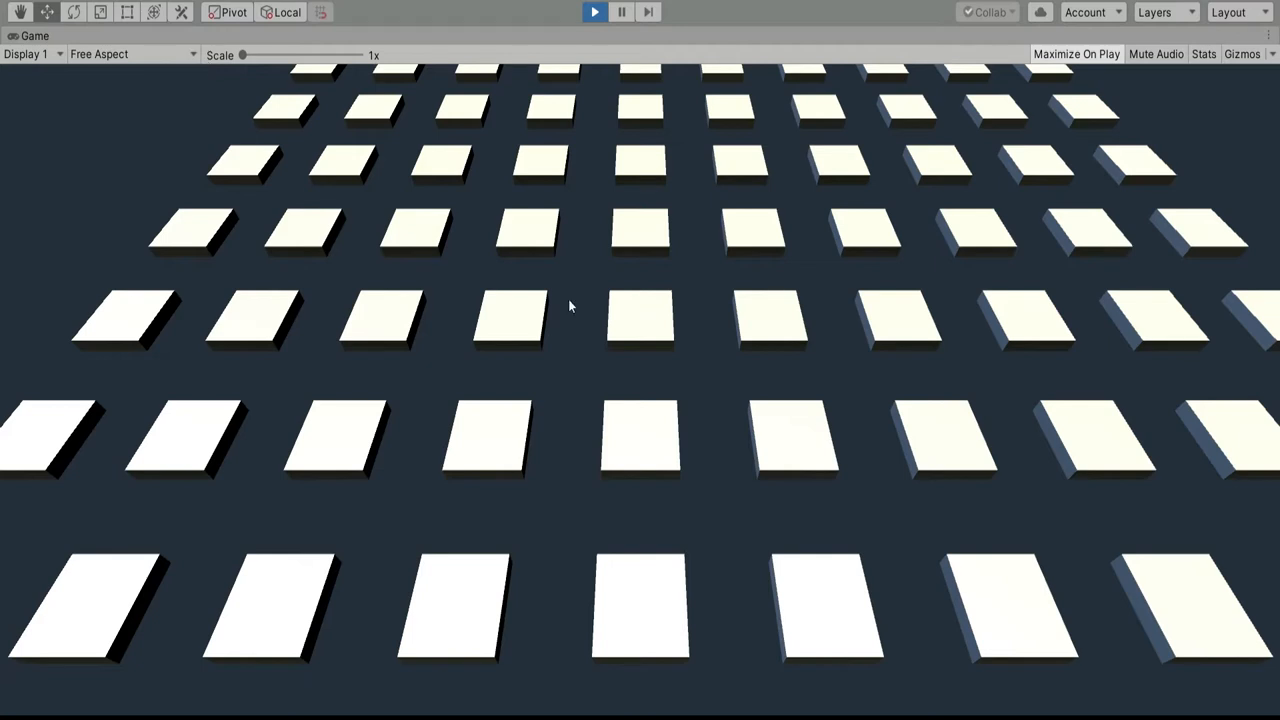
{"action": "mouse_move", "coordinate": [884, 297]}
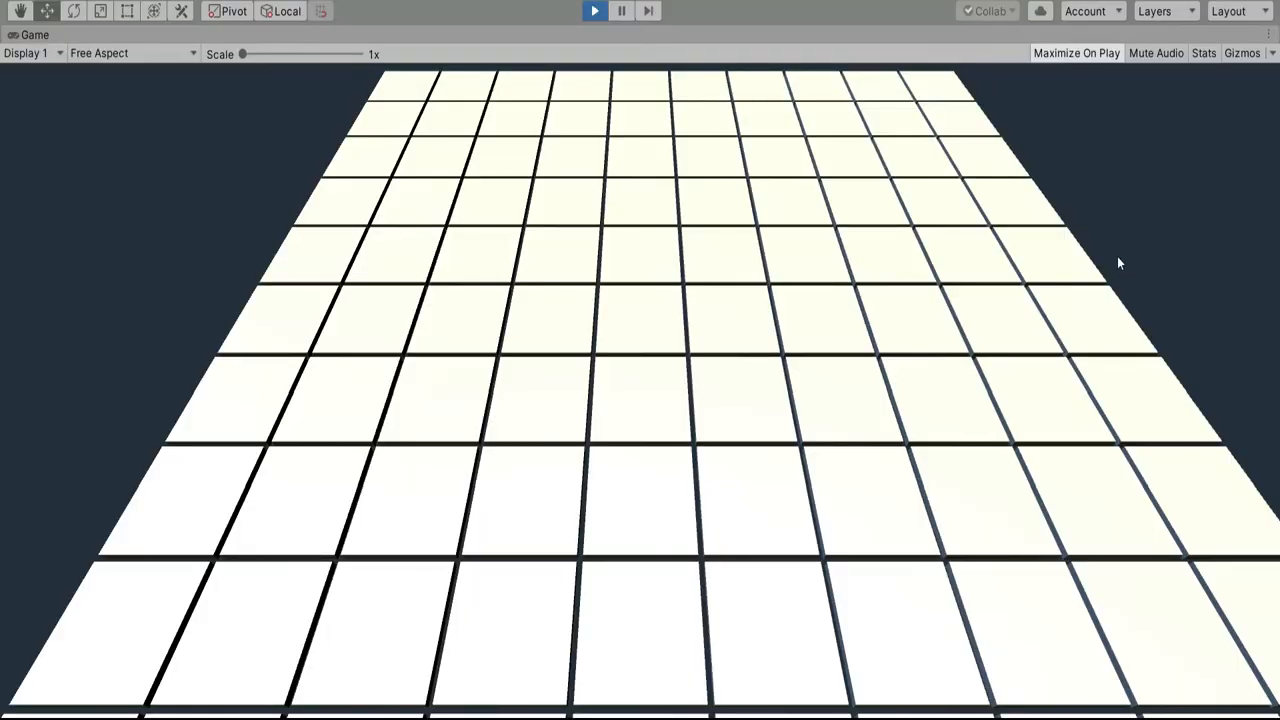
{"action": "mouse_move", "coordinate": [461, 137]}
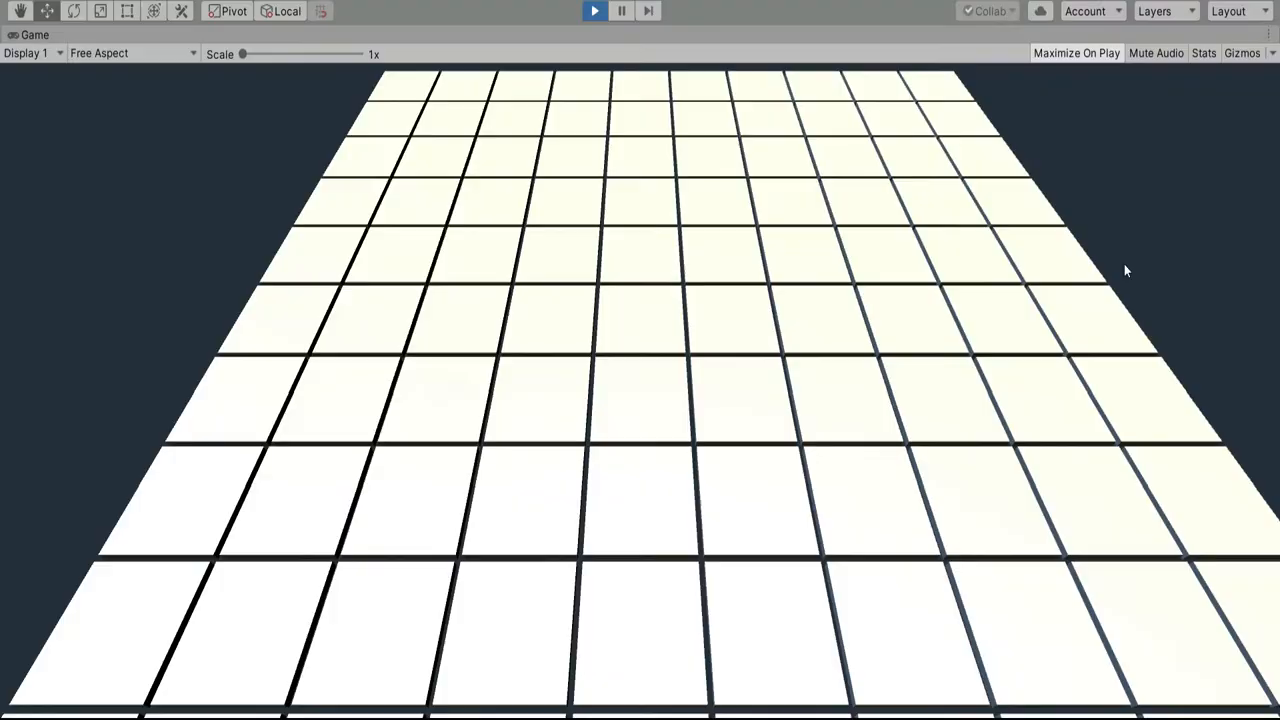
{"action": "mouse_move", "coordinate": [1119, 263]}
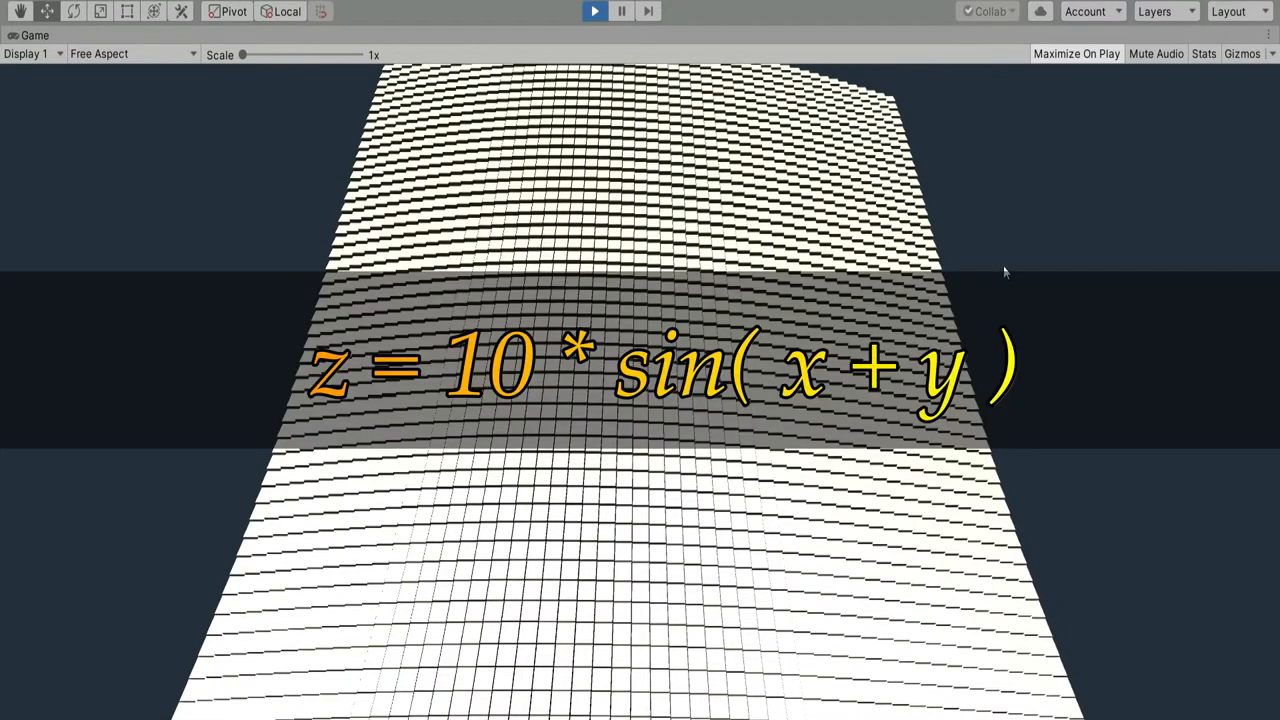
{"action": "mouse_move", "coordinate": [1095, 657]}
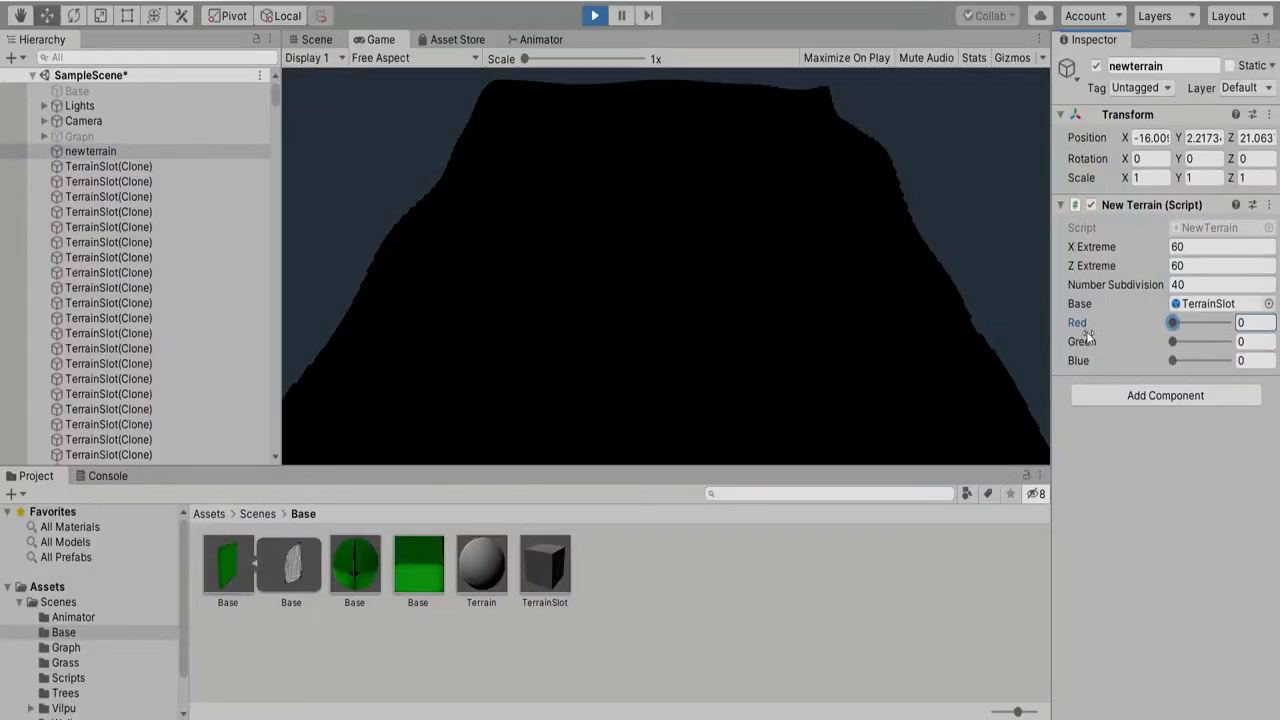
{"action": "left_click_drag", "start_coordinate": [1173, 322], "coordinate": [1210, 322]}
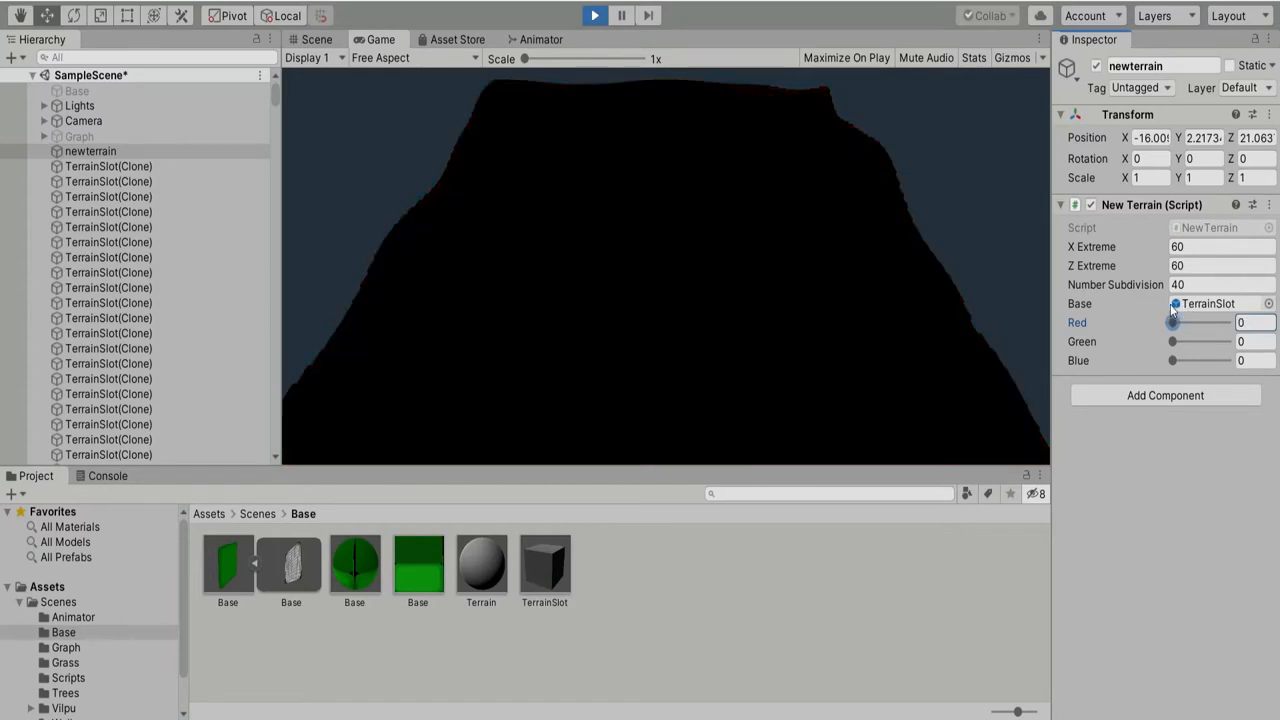
{"action": "left_click_drag", "start_coordinate": [1173, 341], "coordinate": [1197, 341]}
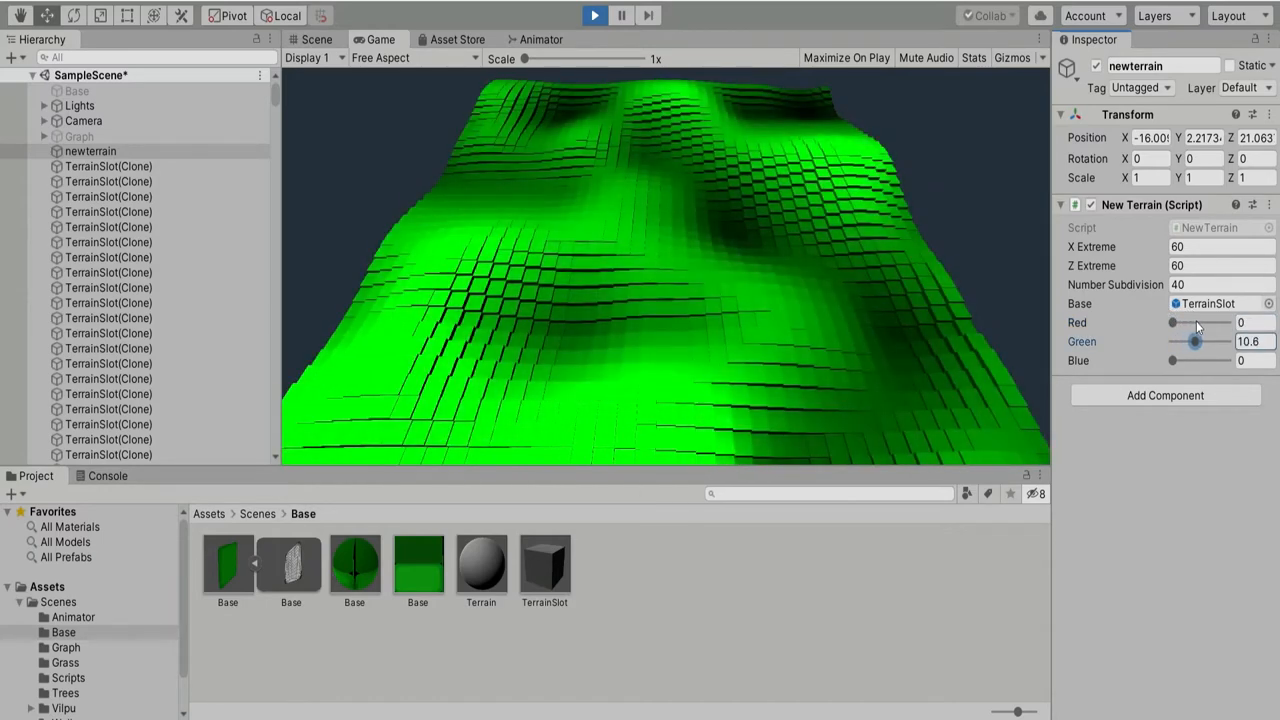
{"action": "left_click_drag", "start_coordinate": [1195, 341], "coordinate": [1172, 341]}
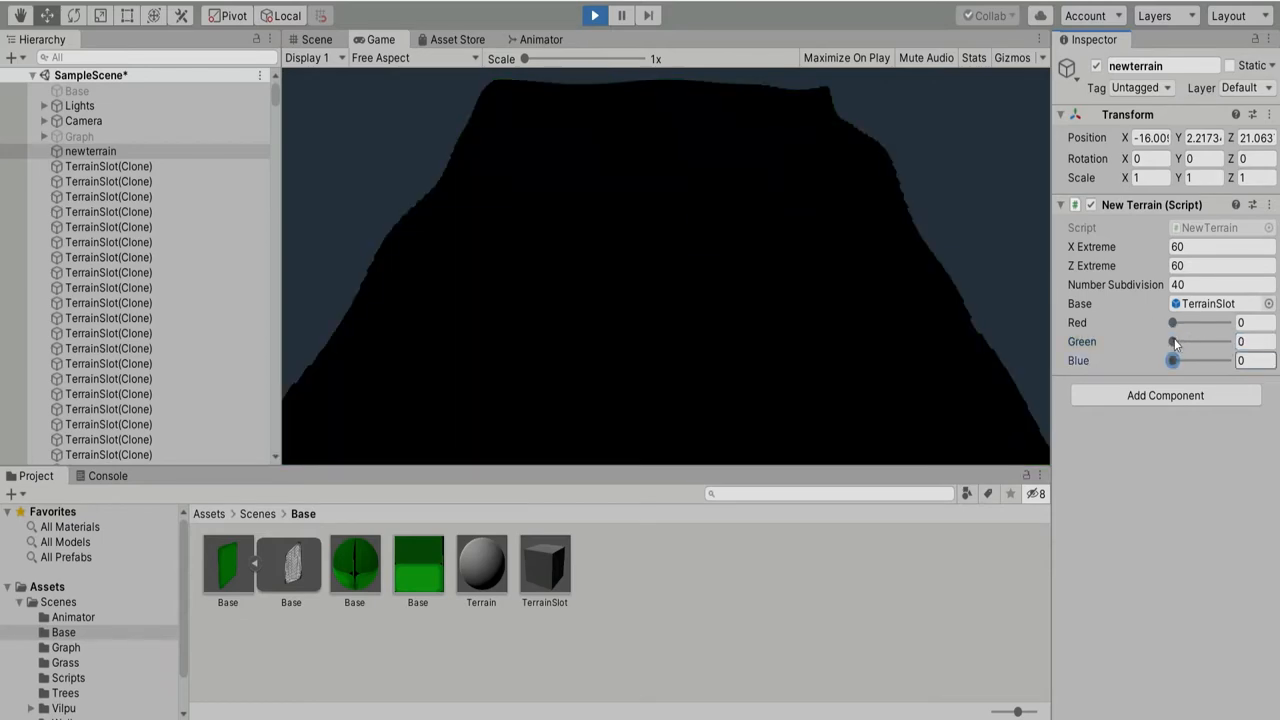
{"action": "mouse_move", "coordinate": [1170, 347]}
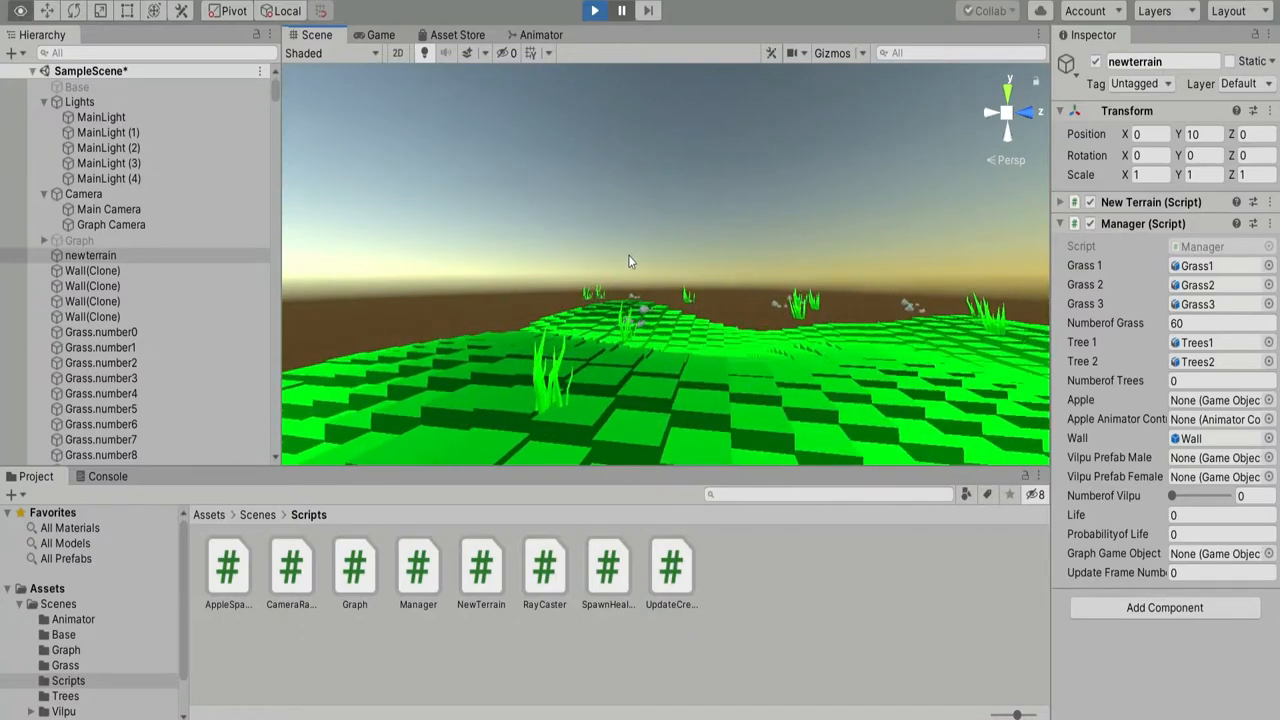
Drag the view to look closely at the grass, trees and apples on the terrain.
{"action": "left_click_drag", "start_coordinate": [630, 262], "coordinate": [980, 272]}
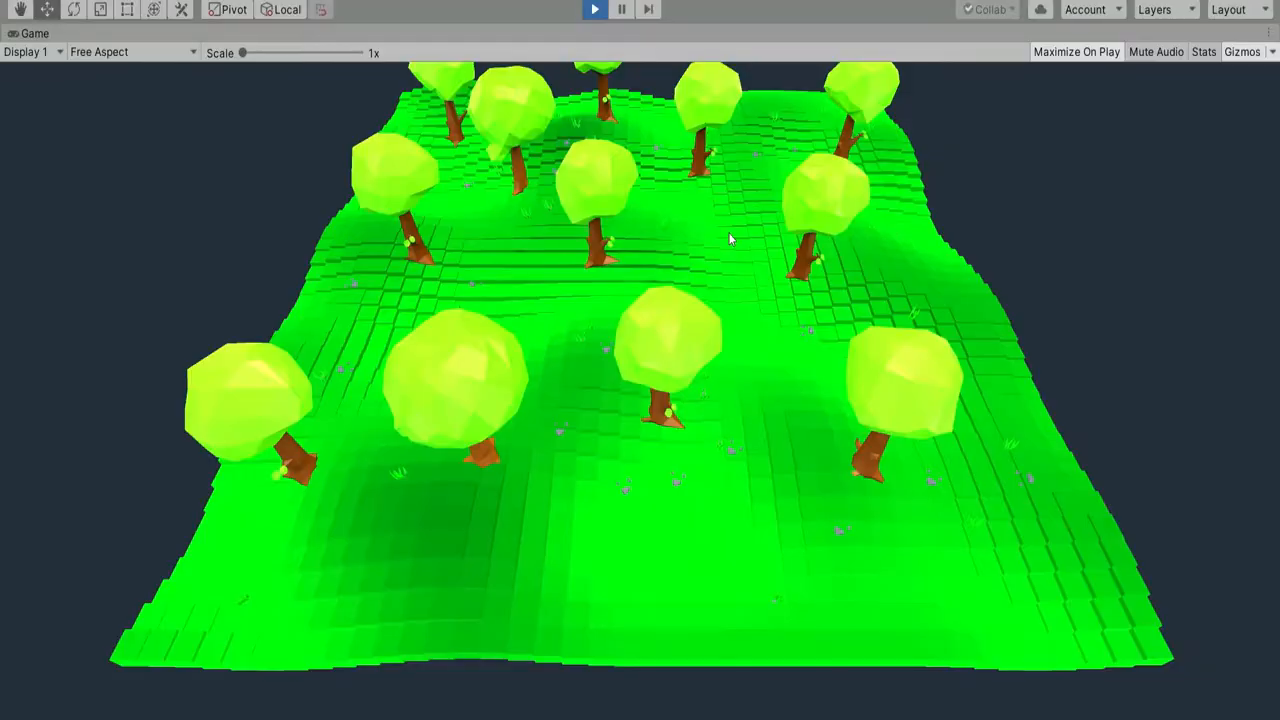
{"action": "mouse_move", "coordinate": [707, 77]}
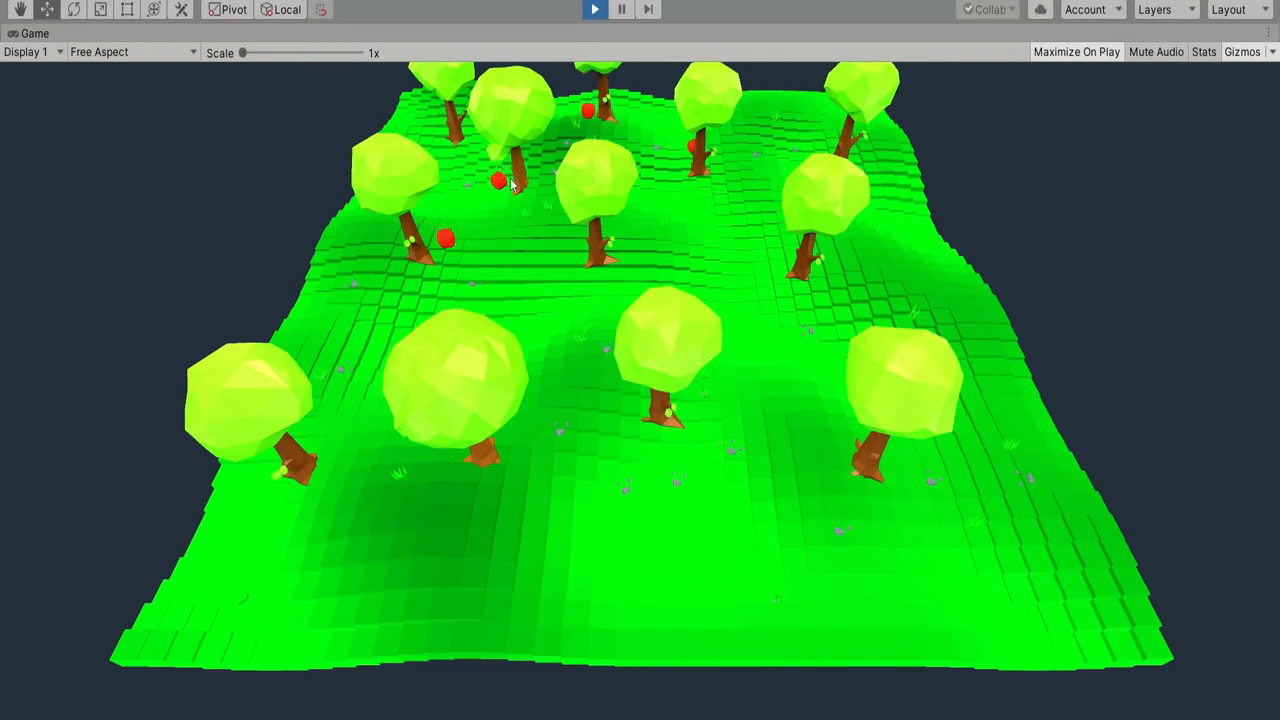
{"action": "mouse_move", "coordinate": [740, 277]}
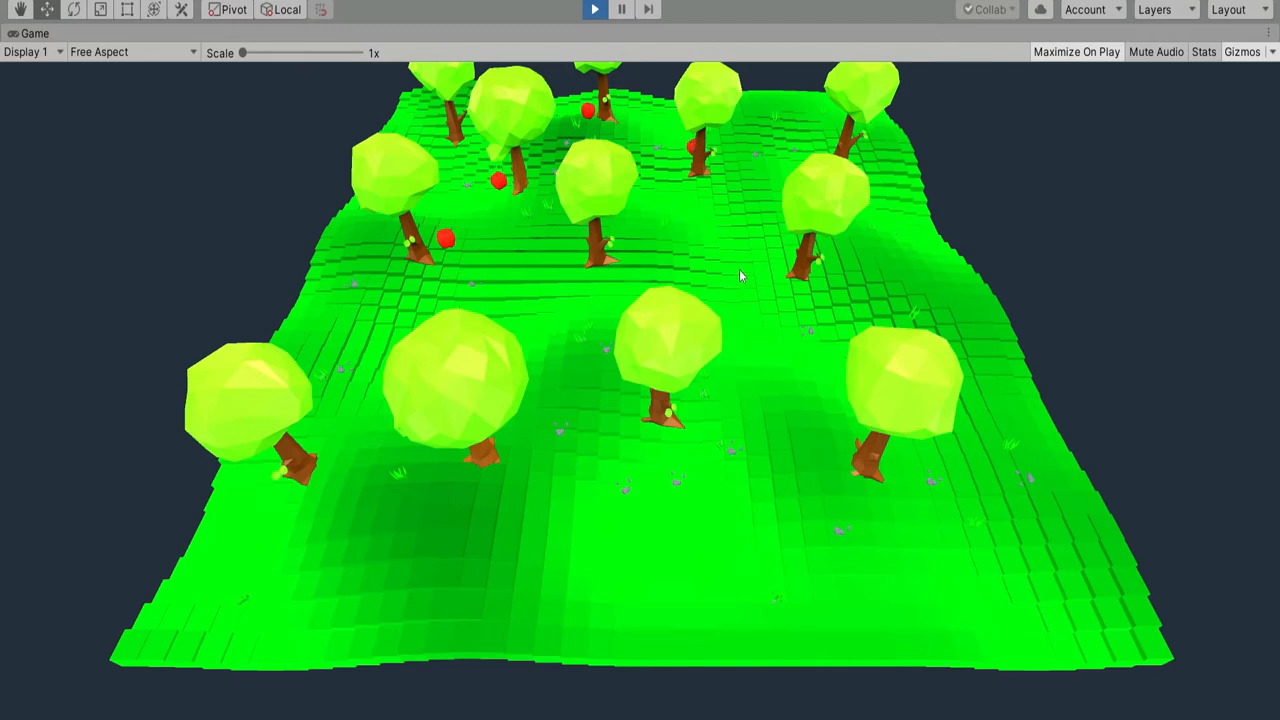
{"action": "mouse_move", "coordinate": [733, 339]}
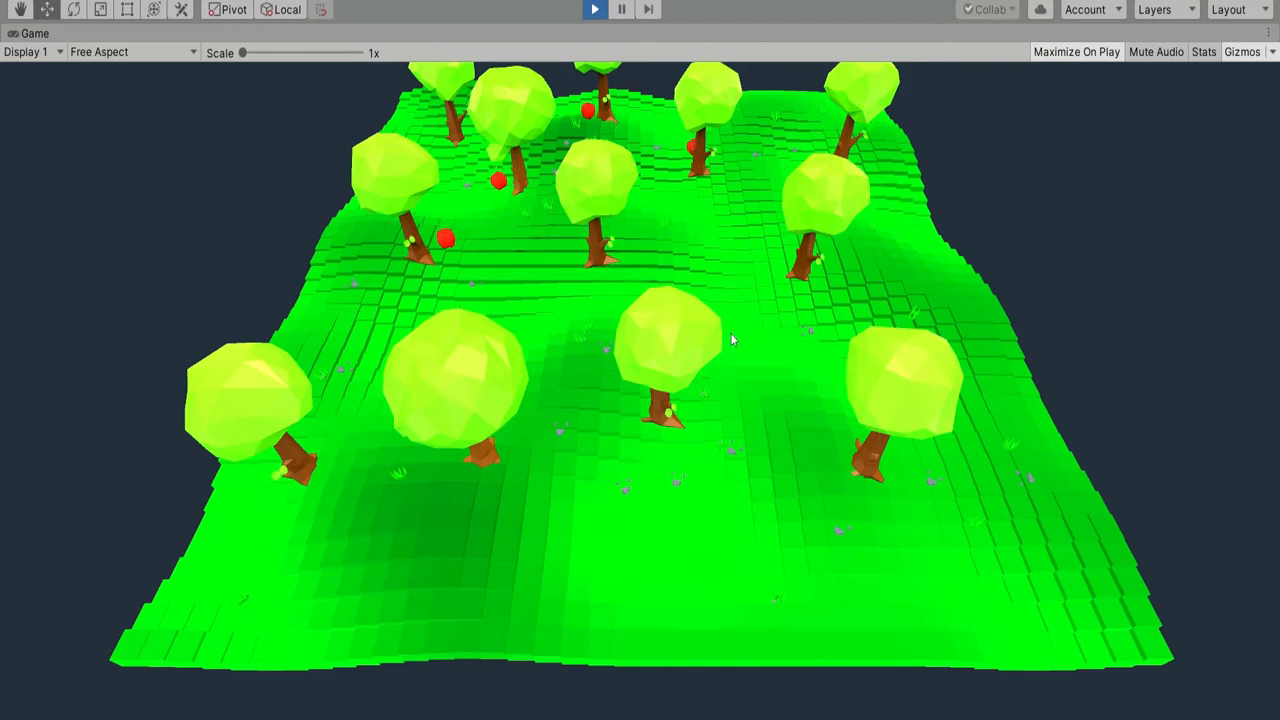
{"action": "mouse_move", "coordinate": [483, 511]}
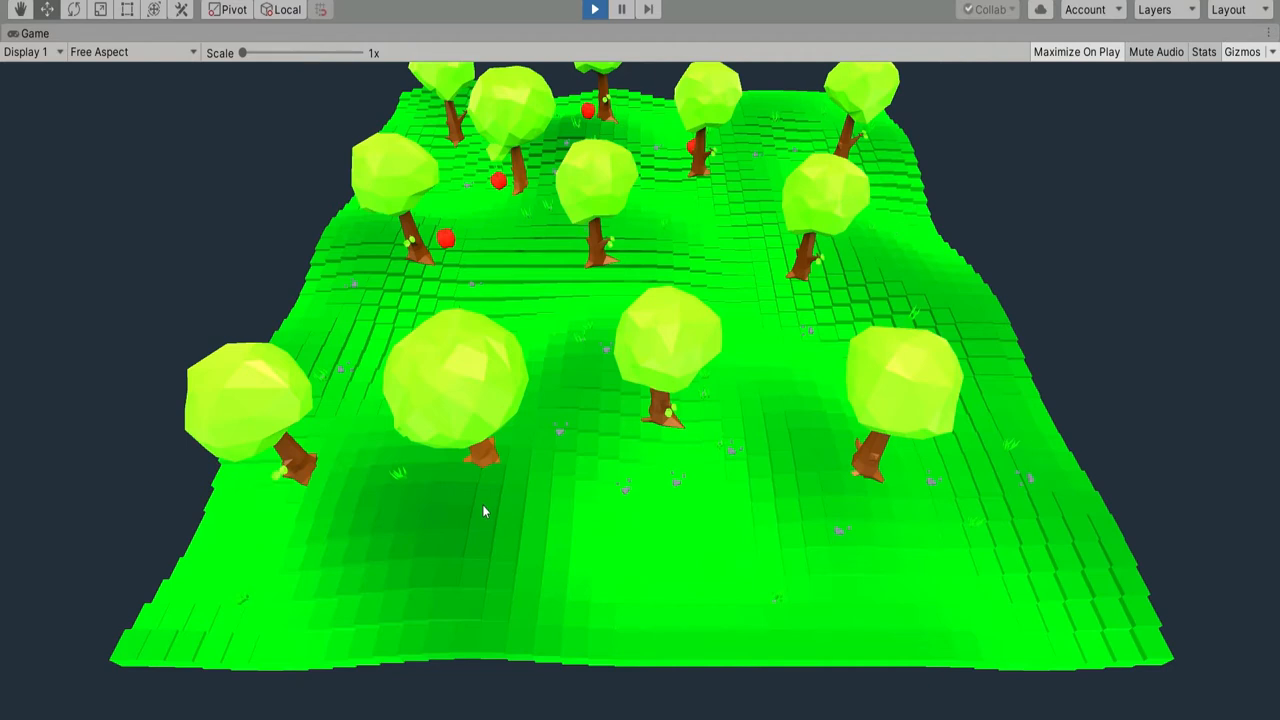
{"action": "left_click", "coordinate": [233, 11]}
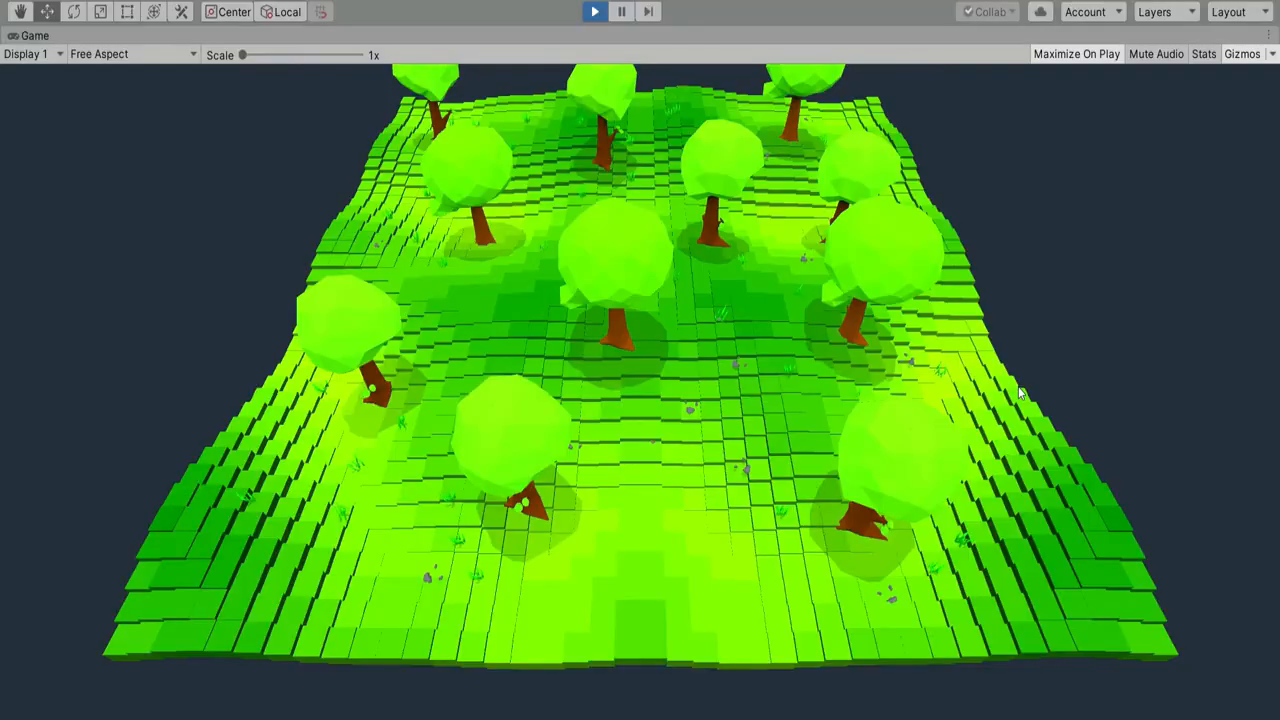
{"action": "mouse_move", "coordinate": [243, 487]}
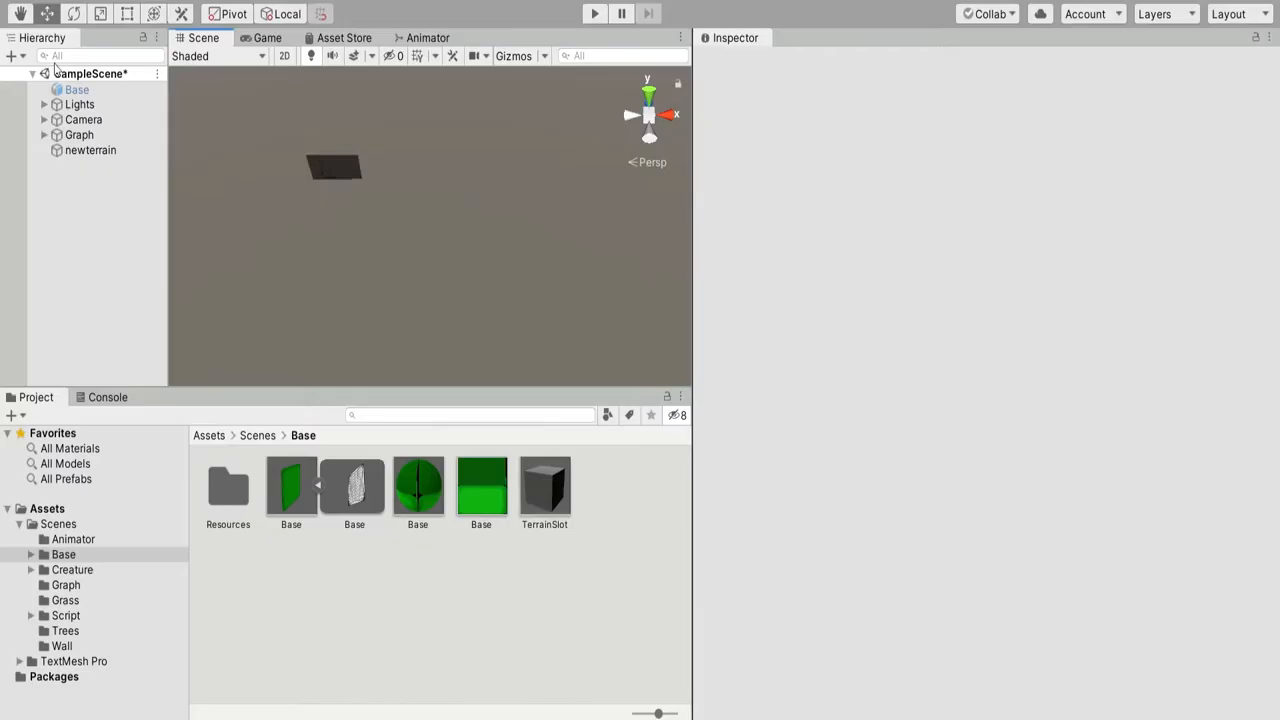
Select the Lights group in the Hierarchy, then inspect the Camera object's settings.
{"action": "left_click", "coordinate": [79, 104]}
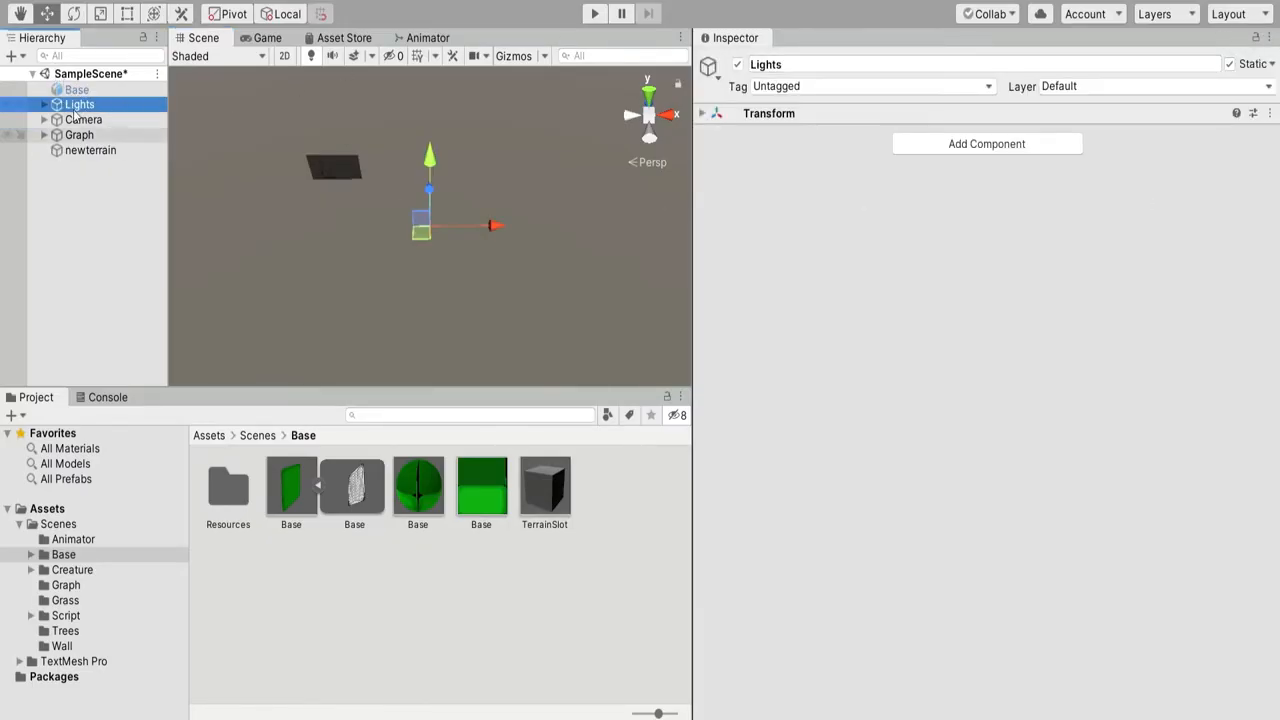
{"action": "left_click", "coordinate": [594, 13]}
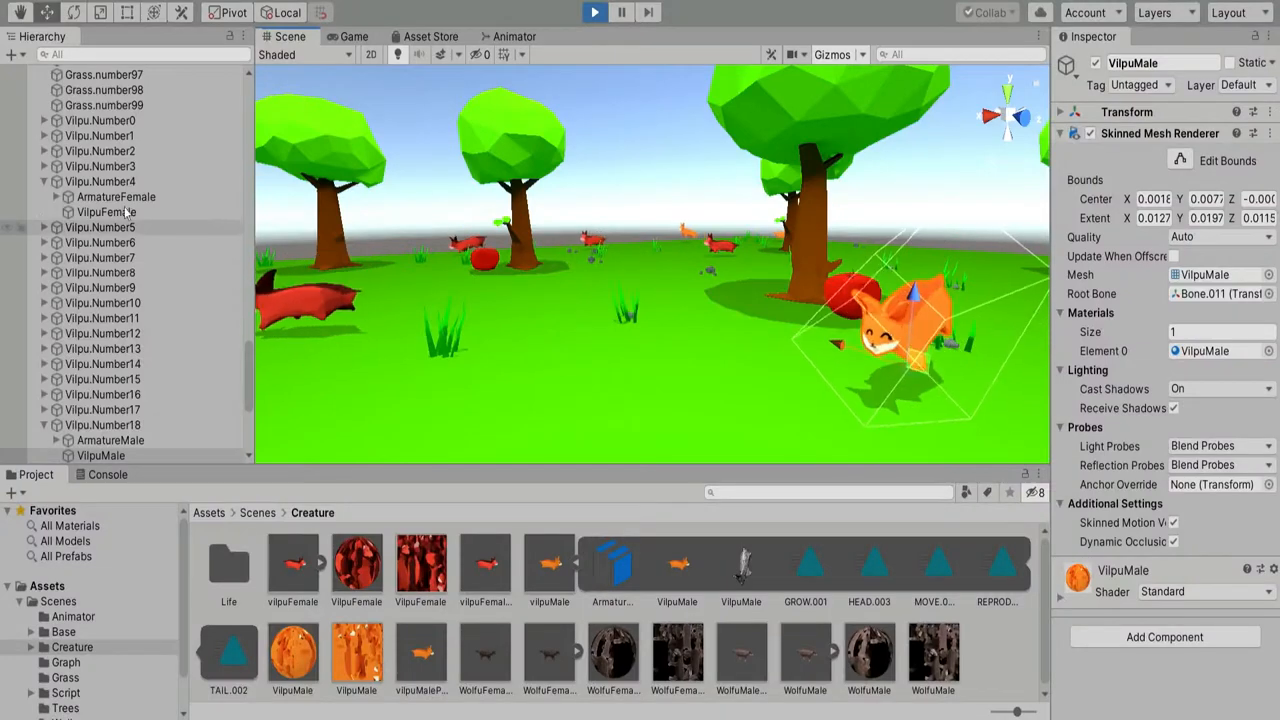
Inspect a Vilpu fox creature in the Hierarchy, then return to the Game view.
{"action": "left_click", "coordinate": [103, 424]}
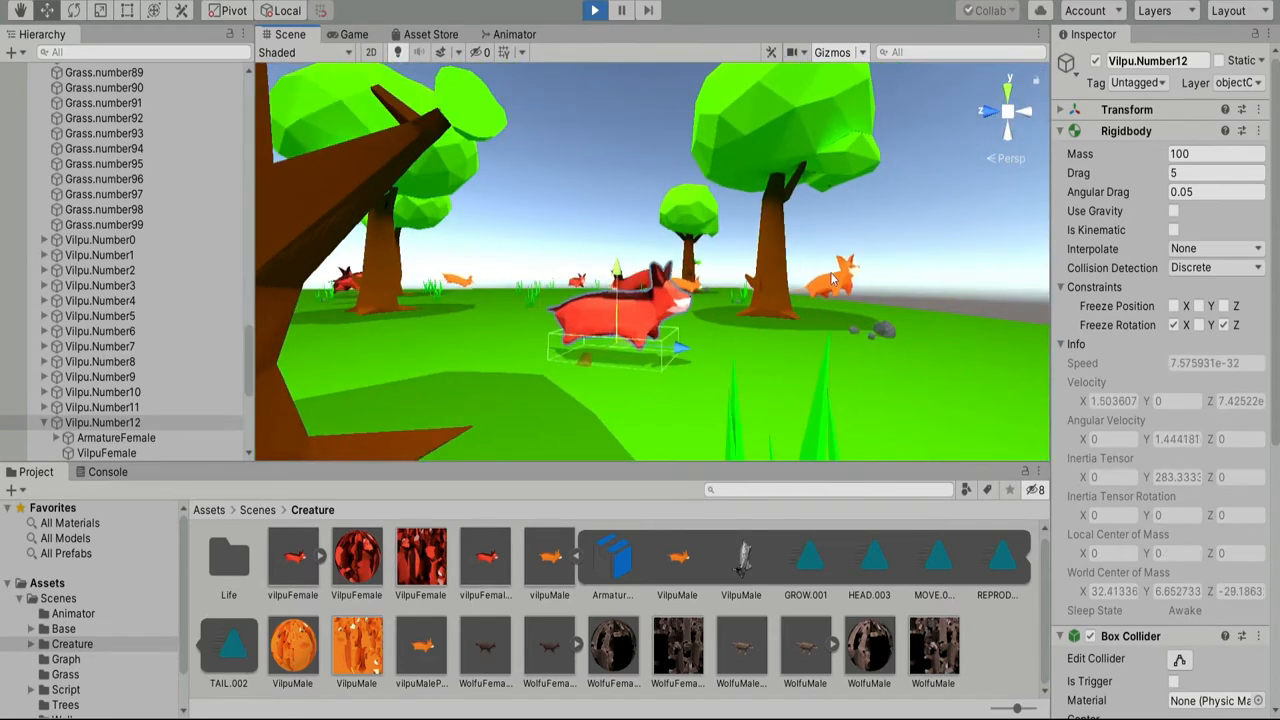
{"action": "left_click", "coordinate": [353, 33]}
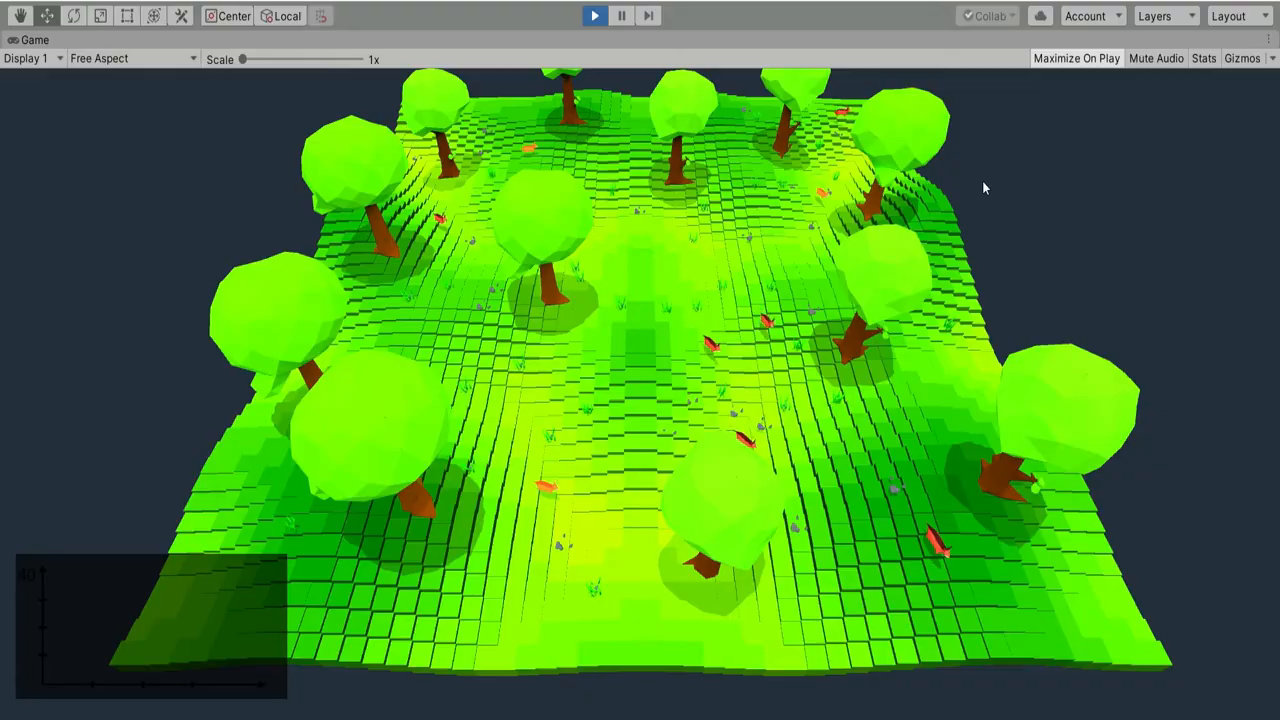